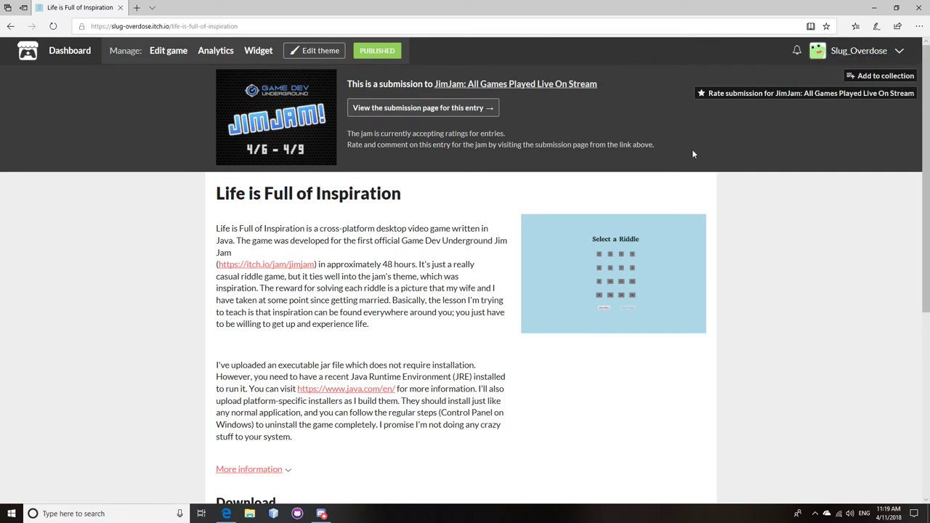
{"action": "mouse_move", "coordinate": [488, 282]}
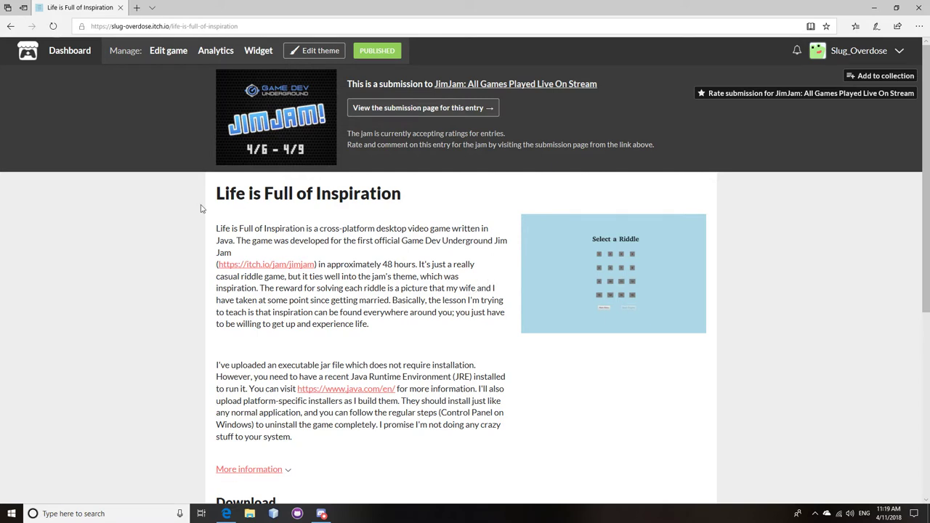
{"action": "mouse_move", "coordinate": [416, 202]}
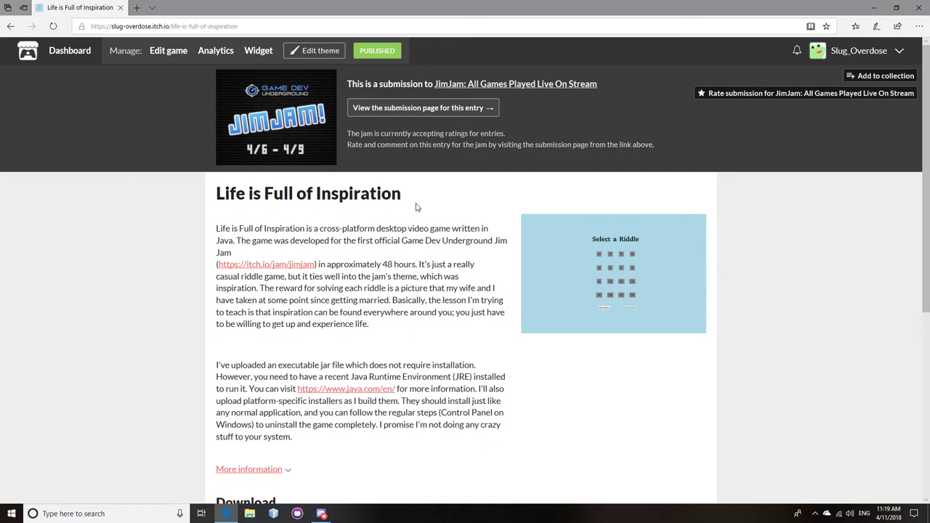
{"action": "mouse_move", "coordinate": [275, 99]}
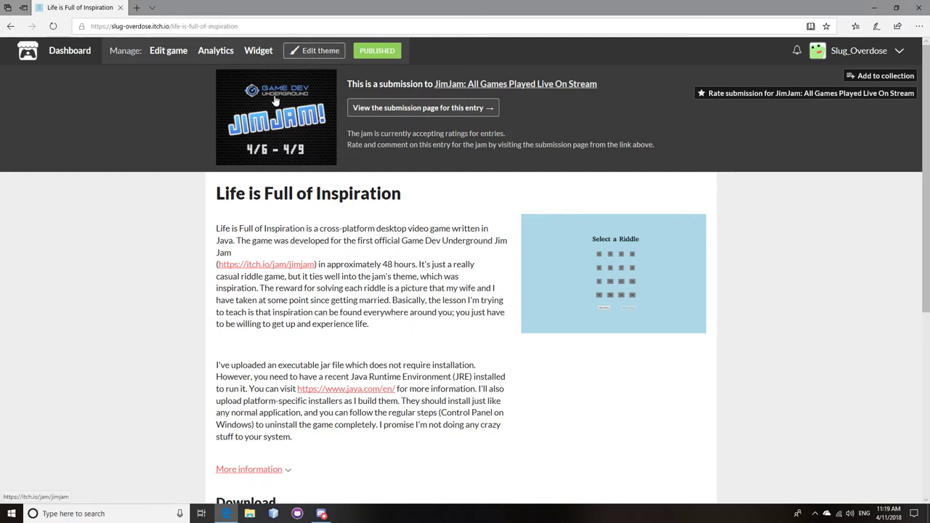
{"action": "mouse_move", "coordinate": [349, 99]}
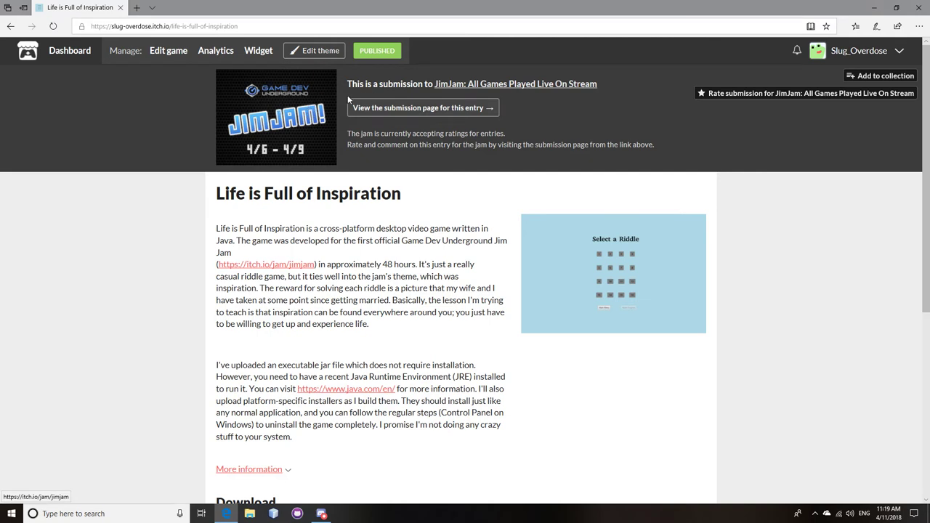
{"action": "mouse_move", "coordinate": [334, 108]}
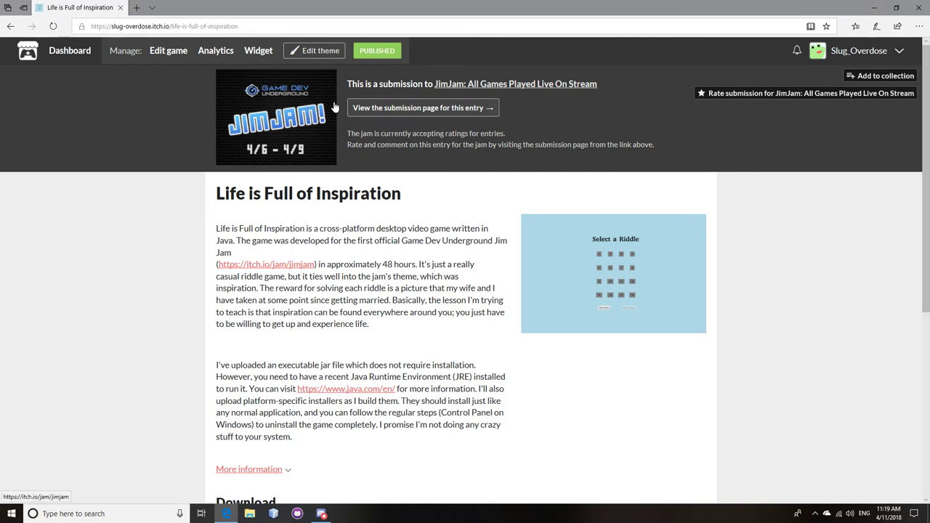
{"action": "mouse_move", "coordinate": [317, 180]}
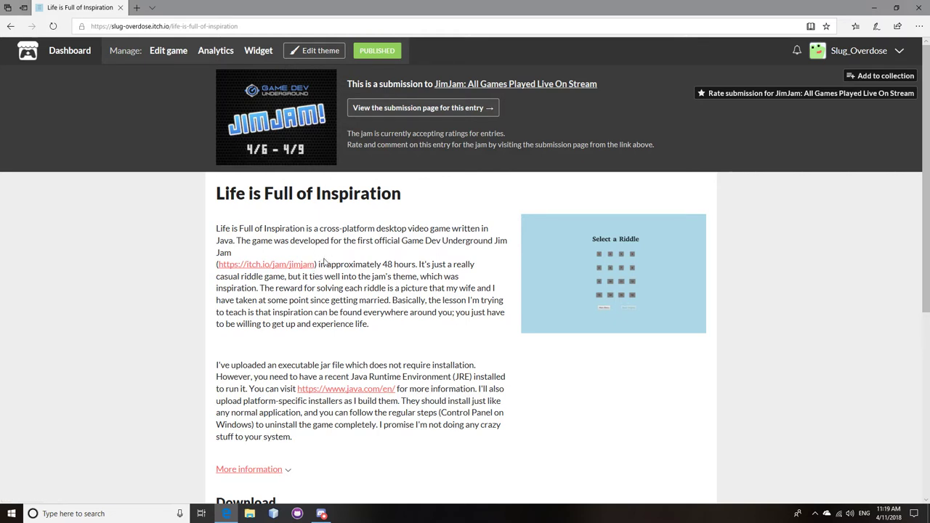
{"action": "mouse_move", "coordinate": [386, 219]}
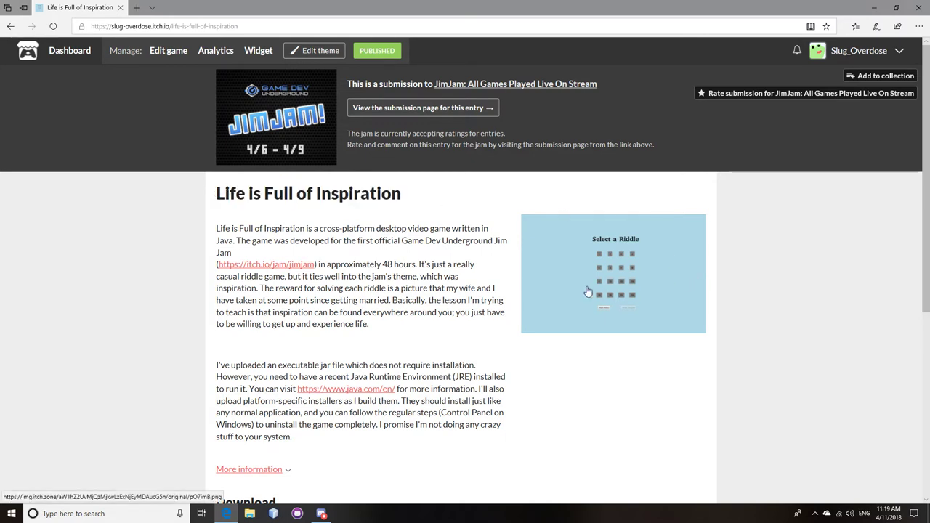
{"action": "mouse_move", "coordinate": [587, 290]}
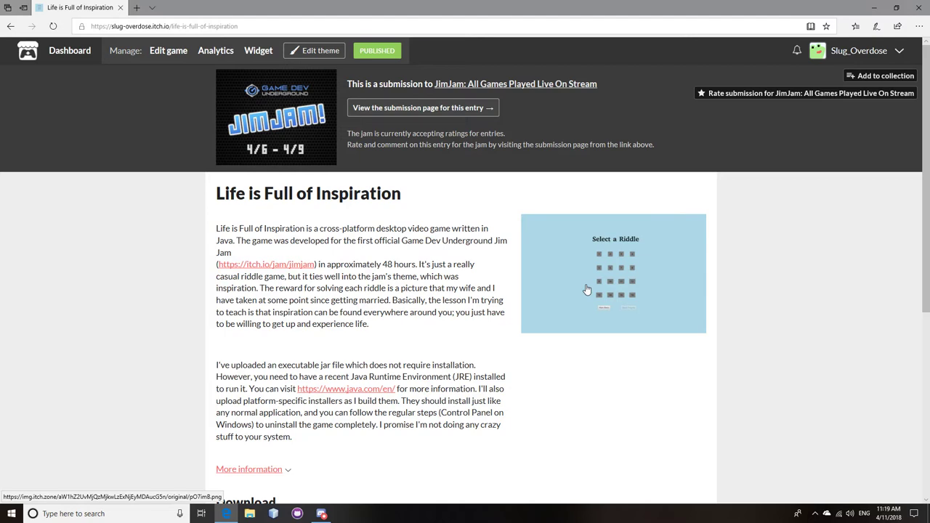
- Scroll the itch.io game page to the download file list
{"action": "scroll", "scroll_direction": "down", "scroll_amount": 3}
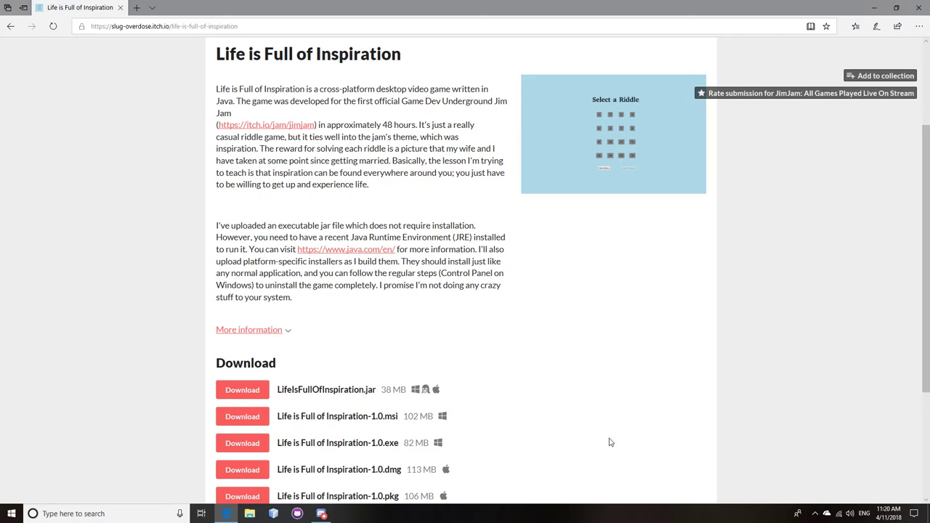
{"action": "scroll", "scroll_direction": "down", "scroll_amount": 3}
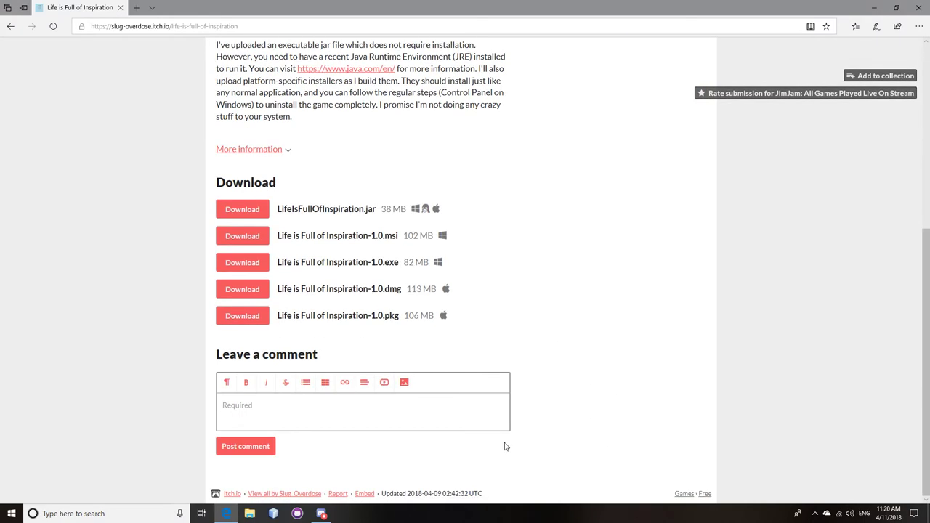
{"action": "scroll", "scroll_direction": "up", "scroll_amount": 3}
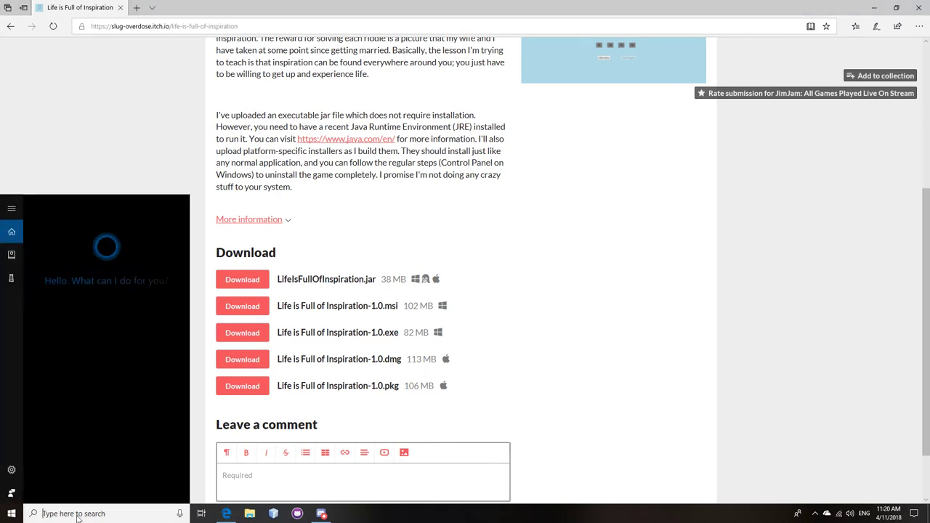
- Search 'life is', launch Life is Full of Inspiration, and maximize its window
{"action": "type", "text": "life is"}
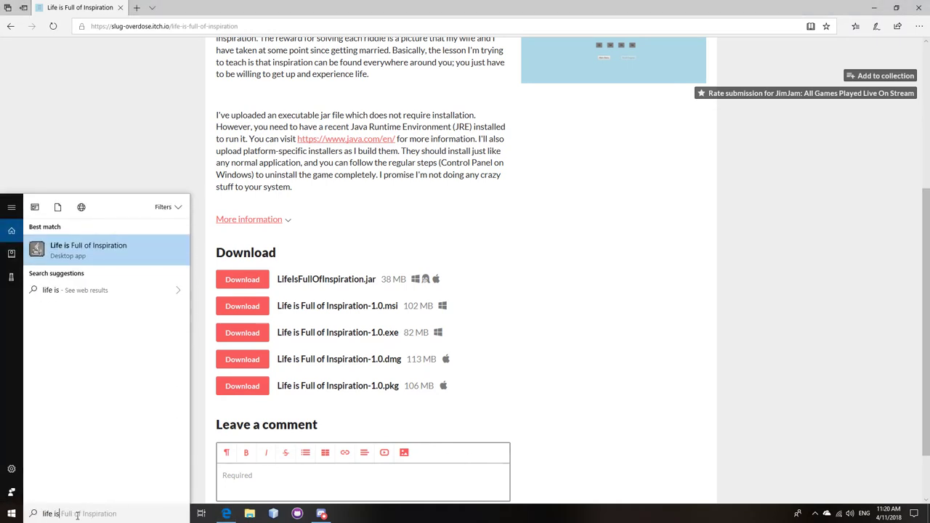
{"action": "left_click", "coordinate": [509, 393]}
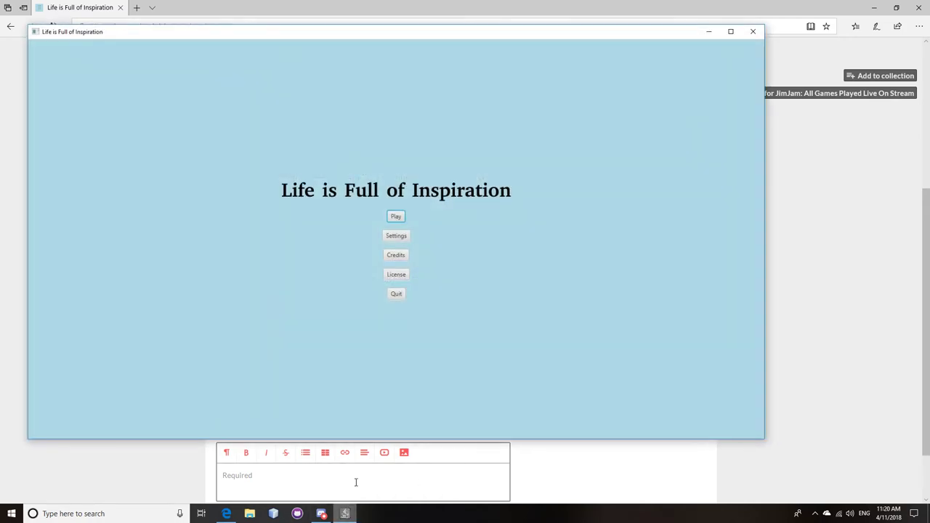
{"action": "left_click", "coordinate": [730, 31]}
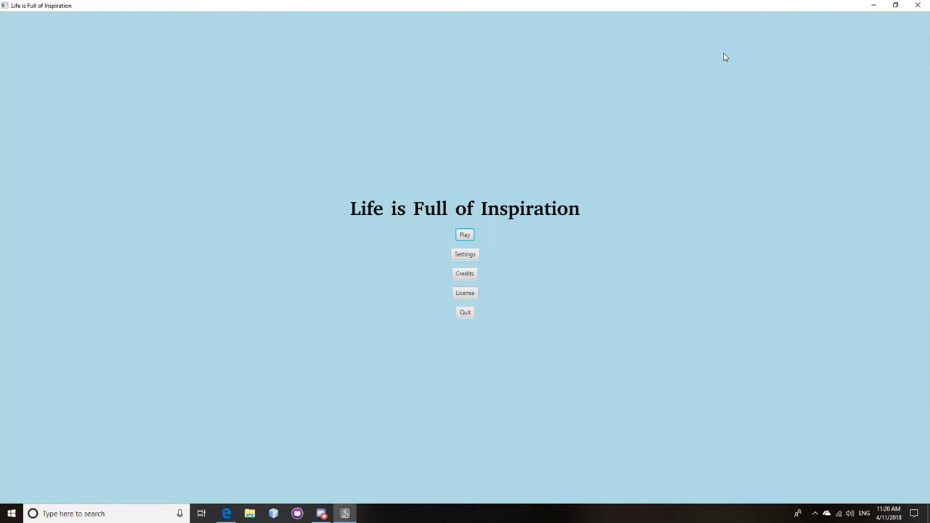
- Enable Full Screen in the game's Settings
{"action": "left_click", "coordinate": [465, 254]}
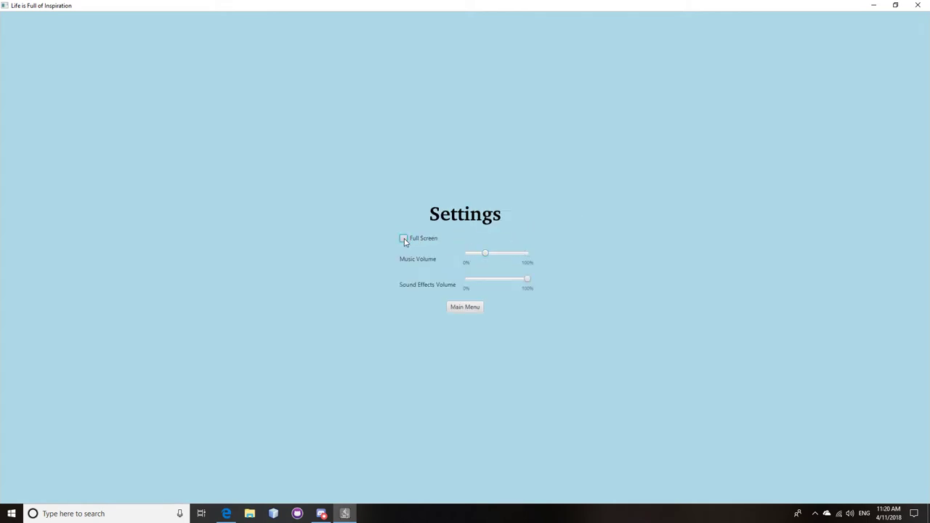
{"action": "left_click", "coordinate": [404, 239]}
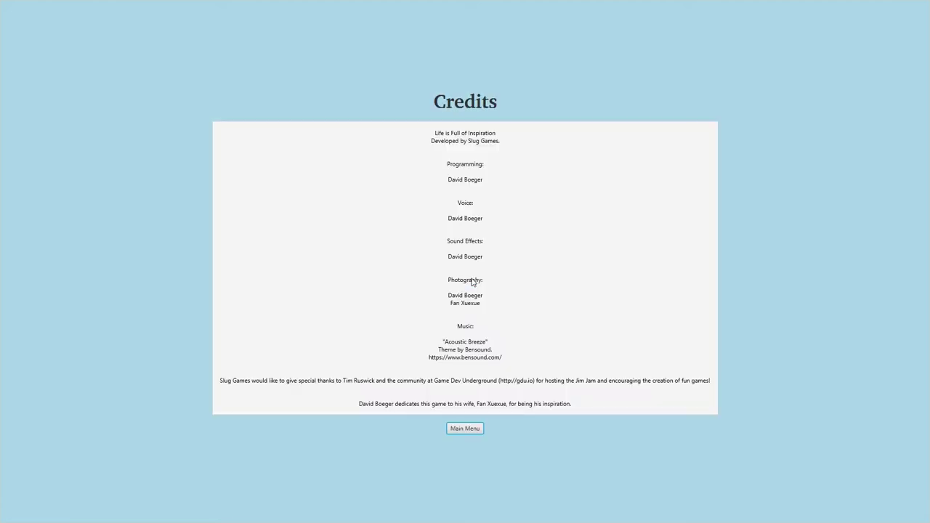
{"action": "mouse_move", "coordinate": [570, 391]}
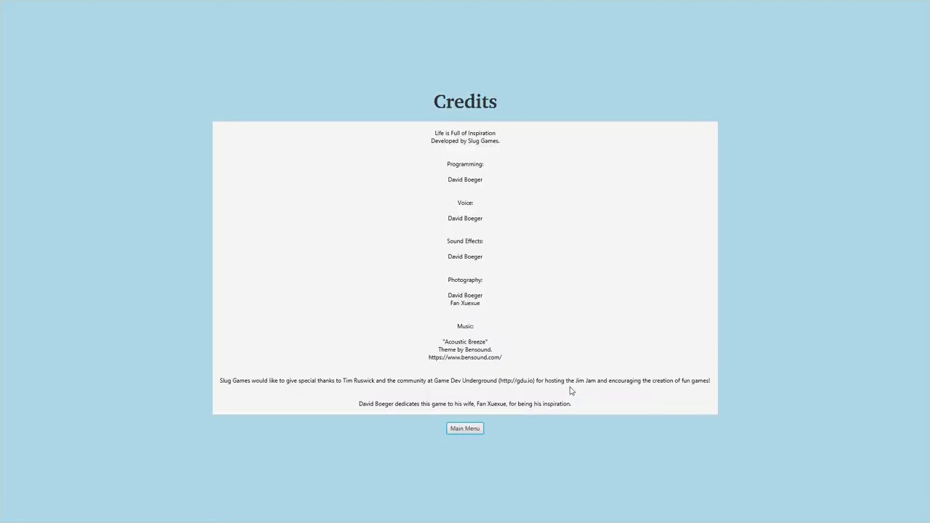
{"action": "mouse_move", "coordinate": [476, 357]}
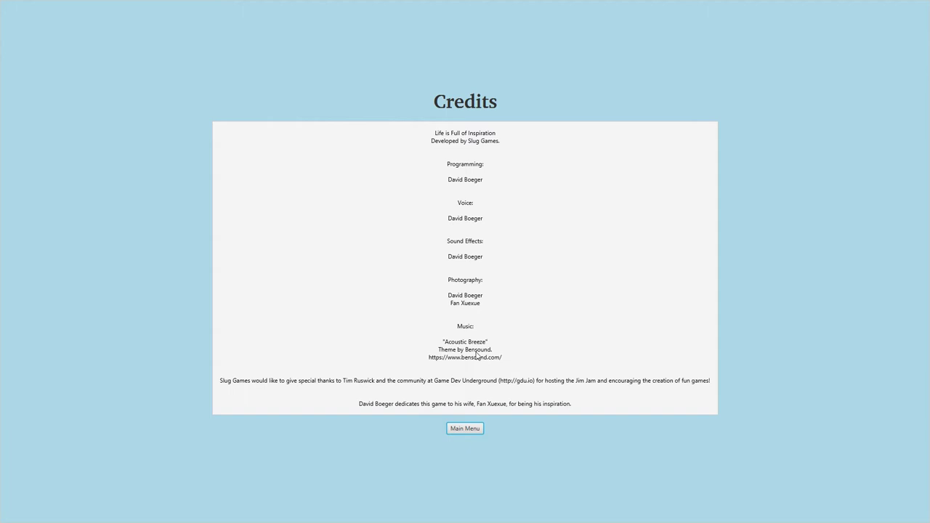
{"action": "mouse_move", "coordinate": [493, 354]}
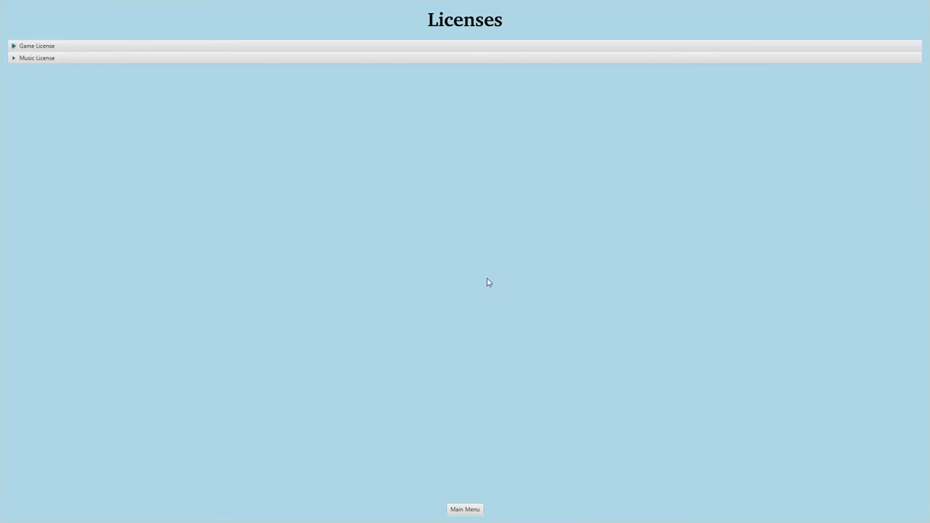
- Read the MIT Game License and scroll through the Music License text
{"action": "left_click", "coordinate": [36, 46]}
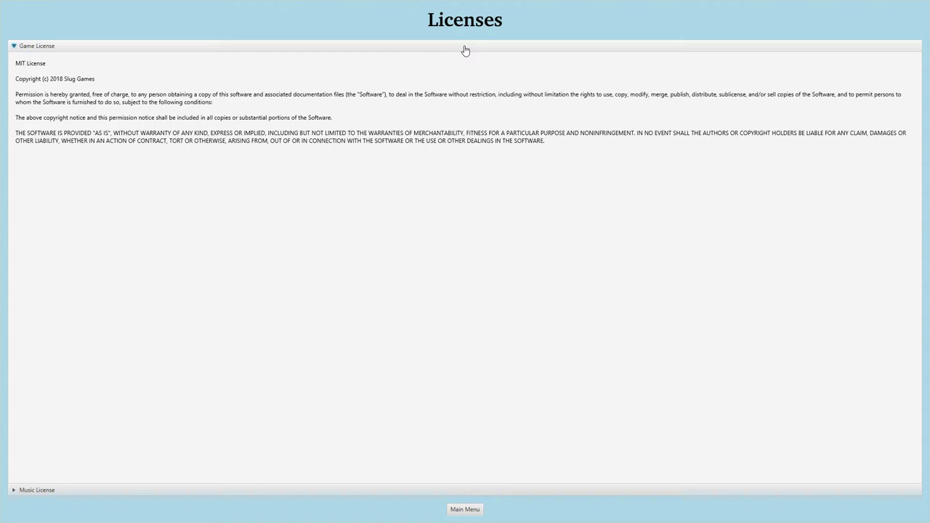
{"action": "mouse_move", "coordinate": [250, 51]}
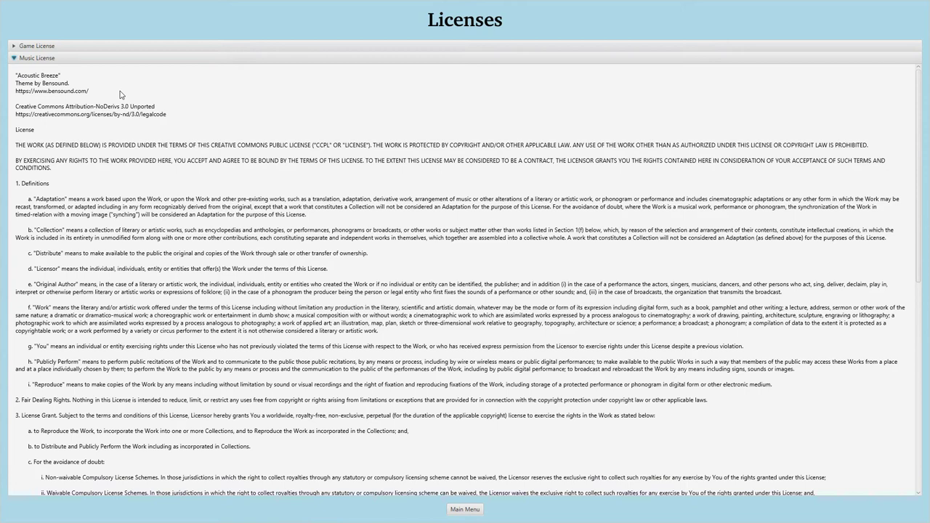
{"action": "mouse_move", "coordinate": [153, 122]}
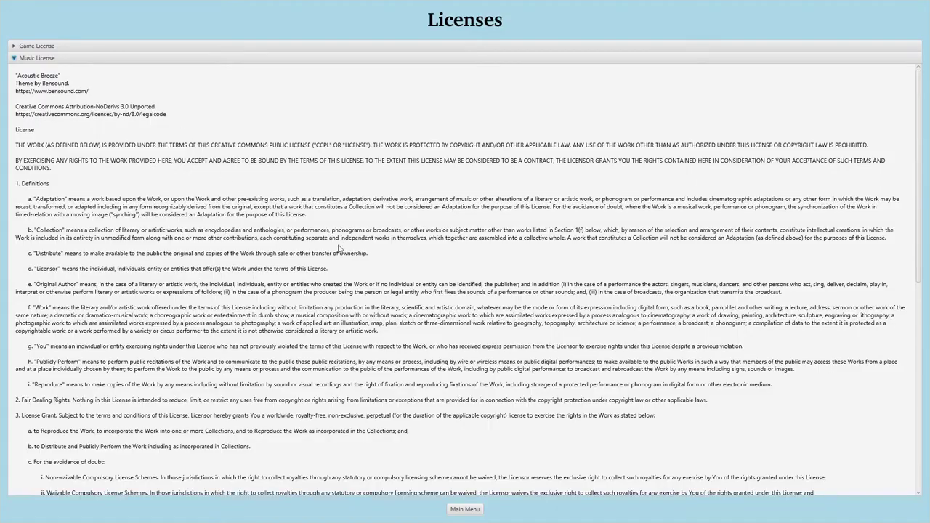
{"action": "scroll", "scroll_direction": "down", "scroll_amount": 3}
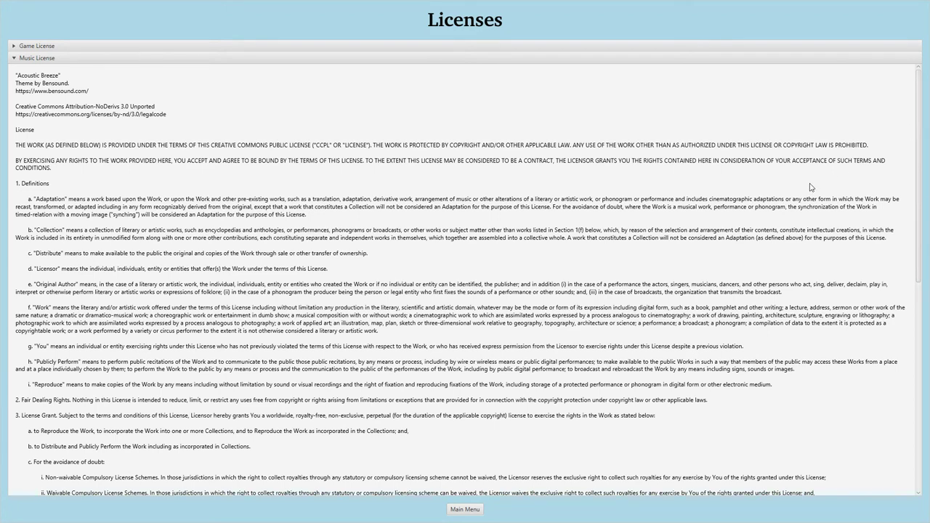
{"action": "mouse_move", "coordinate": [920, 433]}
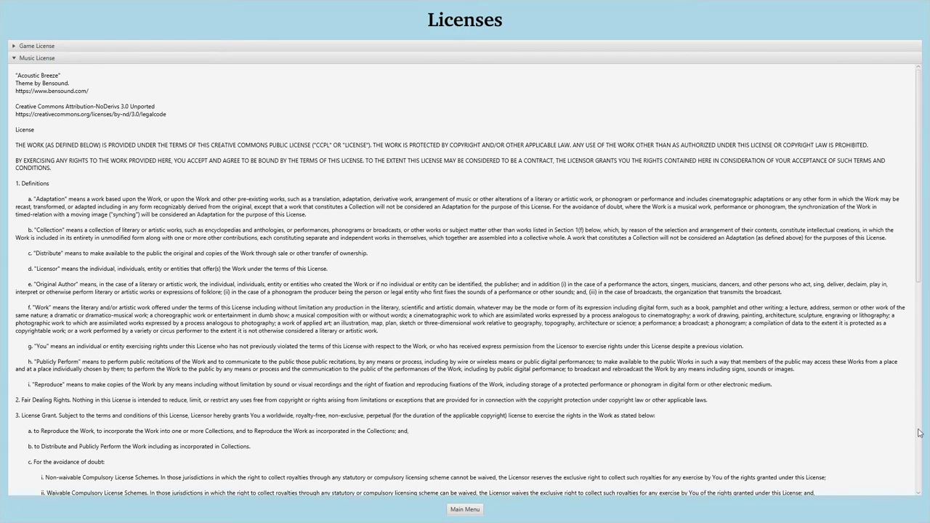
{"action": "left_click", "coordinate": [37, 57]}
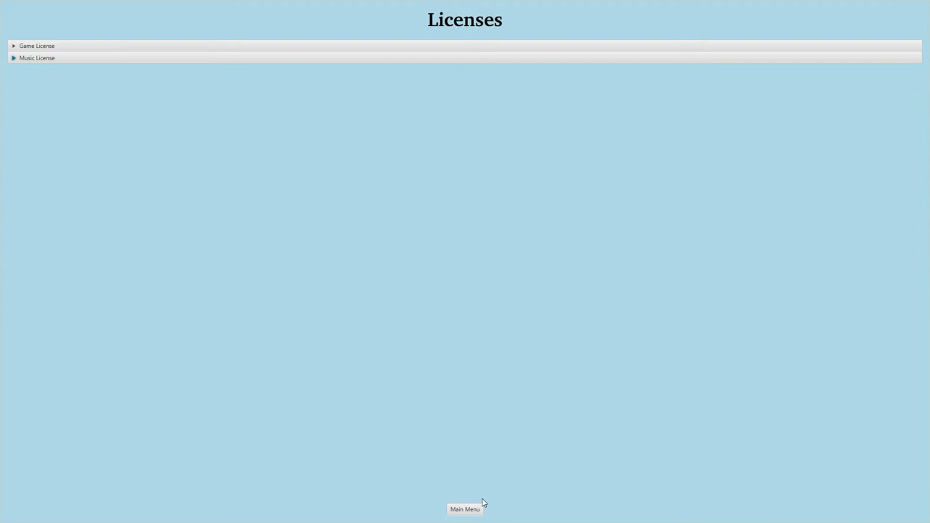
- Return to the main menu and open riddle 1
{"action": "left_click", "coordinate": [465, 509]}
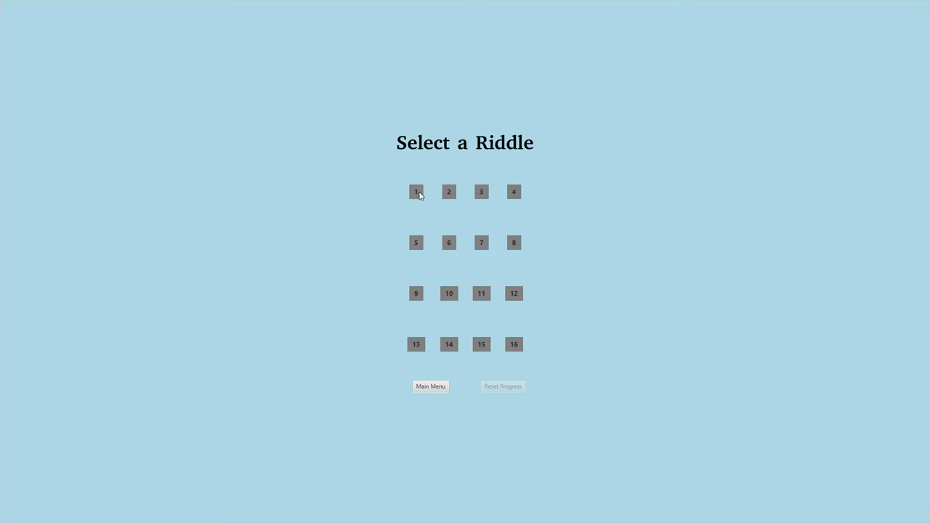
{"action": "left_click", "coordinate": [417, 192]}
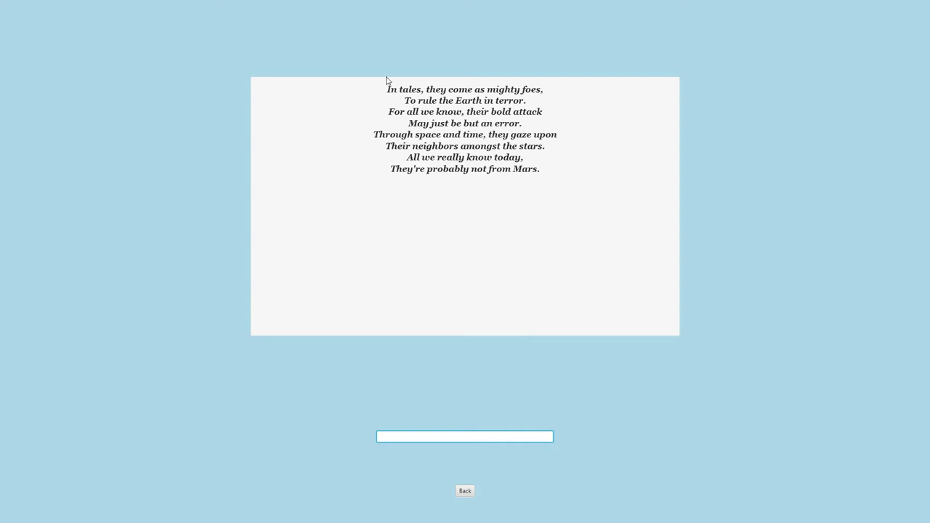
{"action": "mouse_move", "coordinate": [465, 110]}
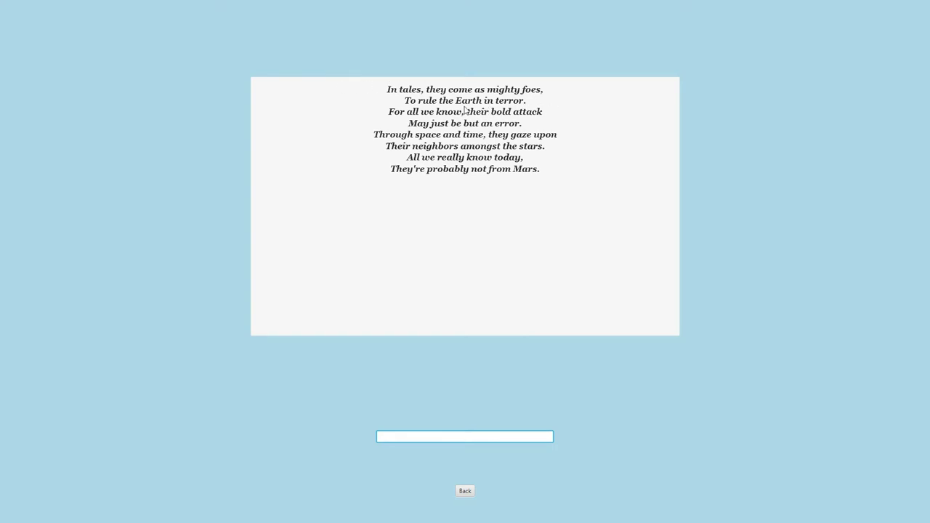
{"action": "mouse_move", "coordinate": [542, 114]}
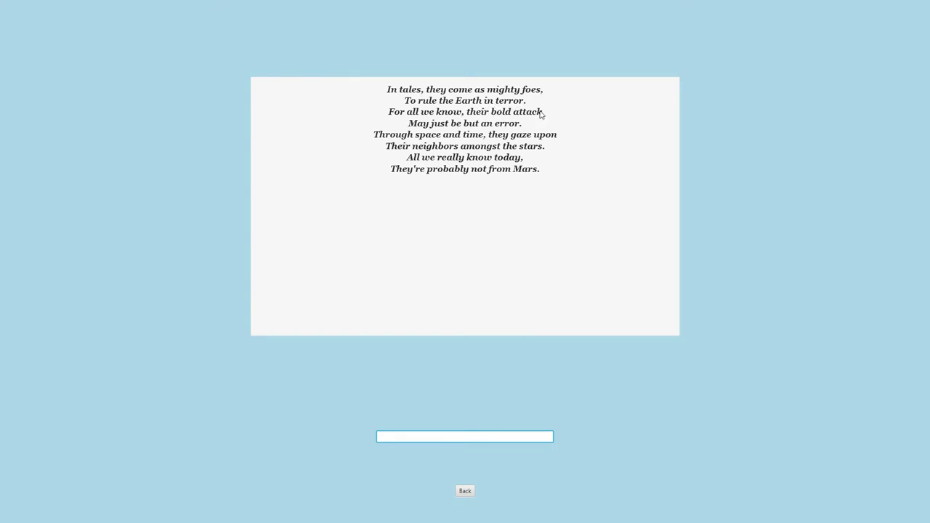
{"action": "mouse_move", "coordinate": [491, 131]}
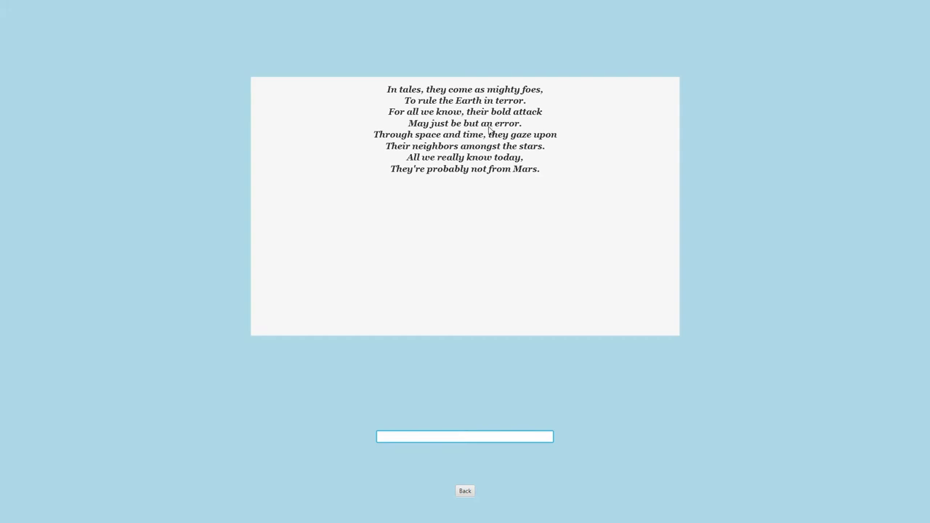
{"action": "mouse_move", "coordinate": [571, 151]}
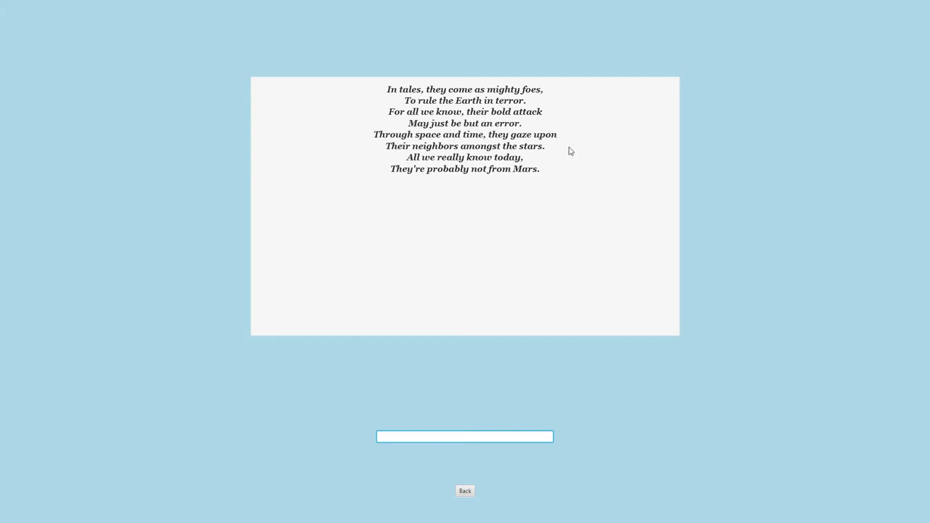
{"action": "mouse_move", "coordinate": [427, 167]}
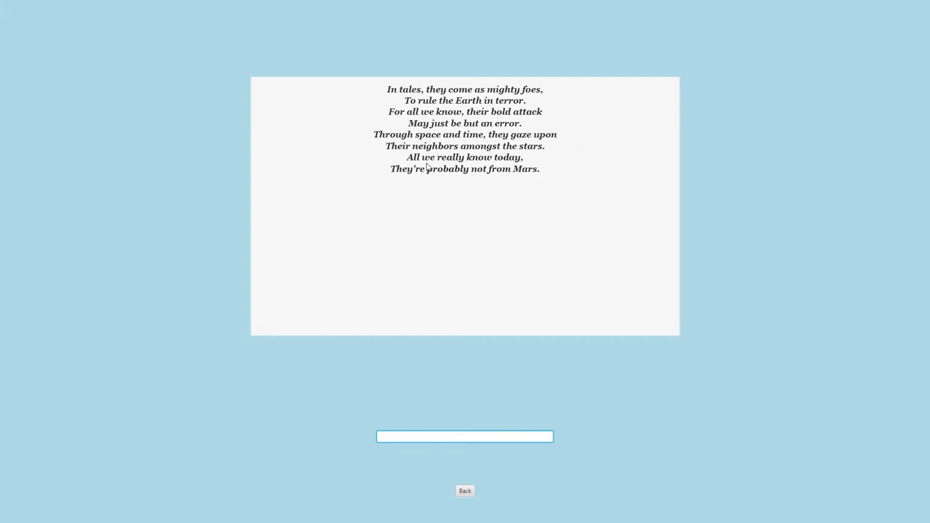
{"action": "mouse_move", "coordinate": [491, 179]}
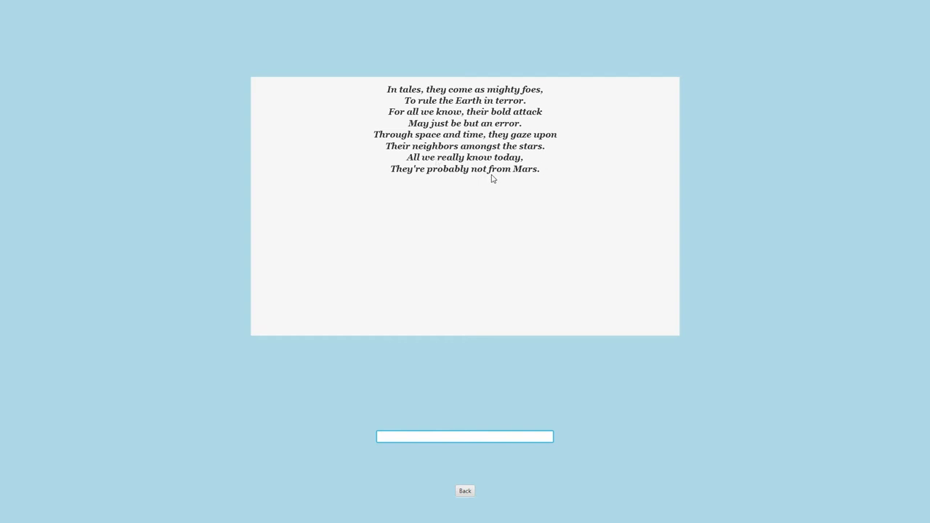
{"action": "mouse_move", "coordinate": [596, 282]}
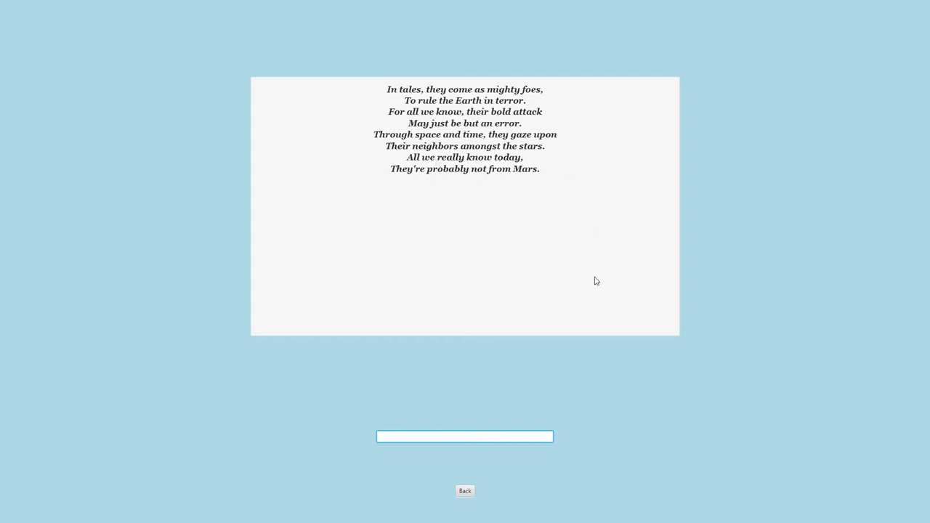
{"action": "mouse_move", "coordinate": [563, 319]}
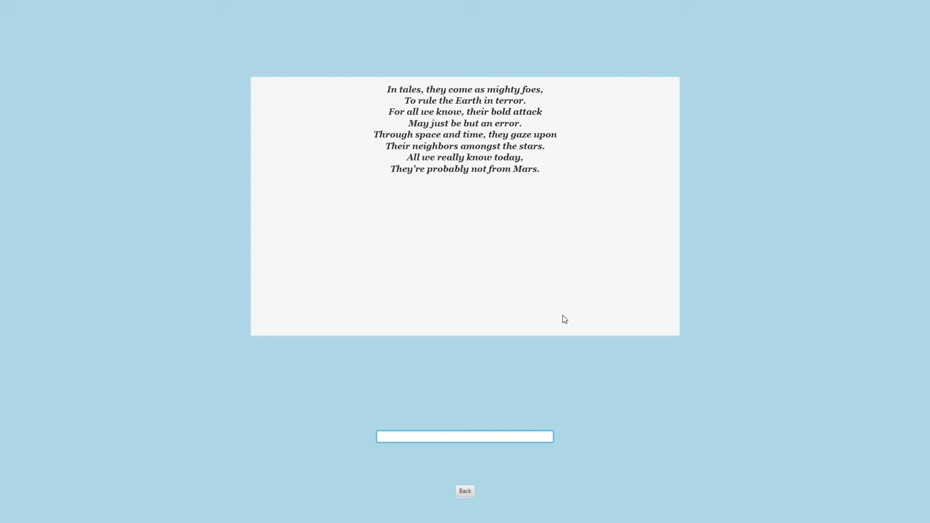
- Enter the test answer 'testing' under riddle 1's alien poem
{"action": "type", "text": "testing"}
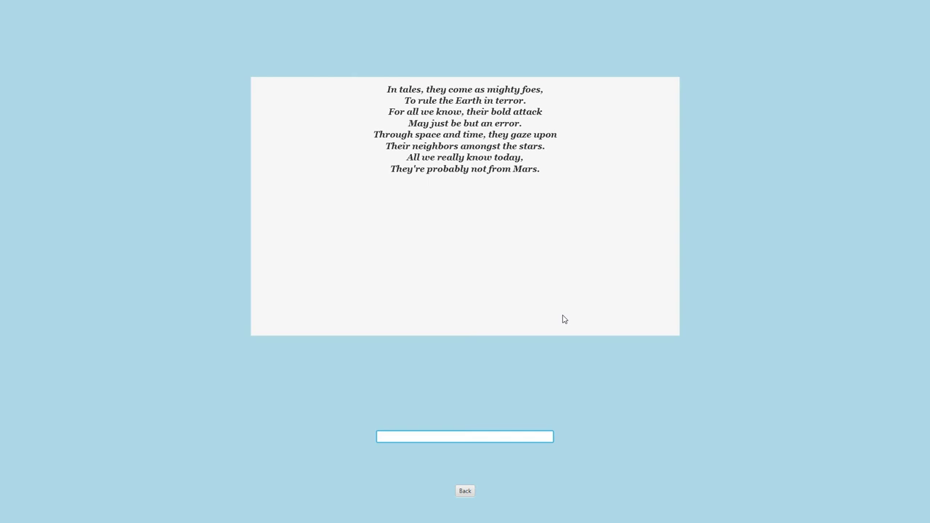
- Answer riddle 1 with 'AliENs' so it is marked solved
{"action": "type", "text": "alien"}
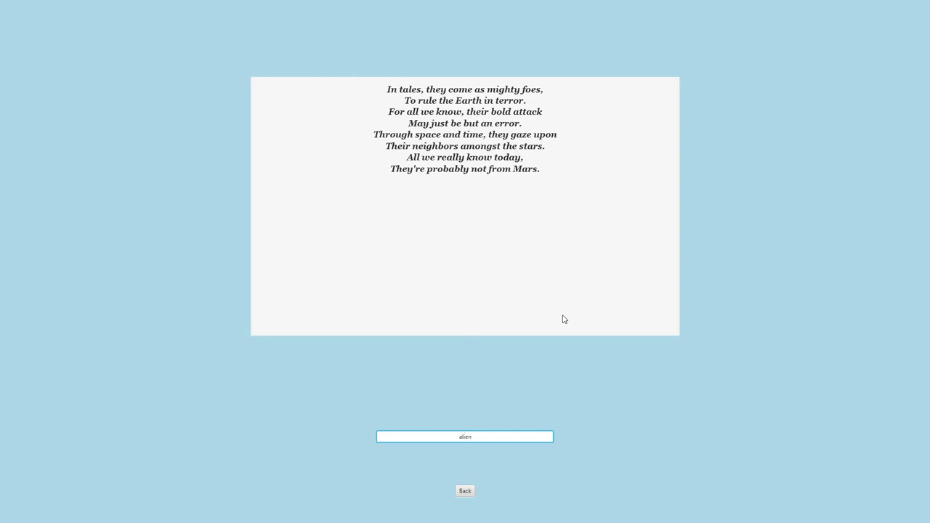
{"action": "type", "text": "AliENs"}
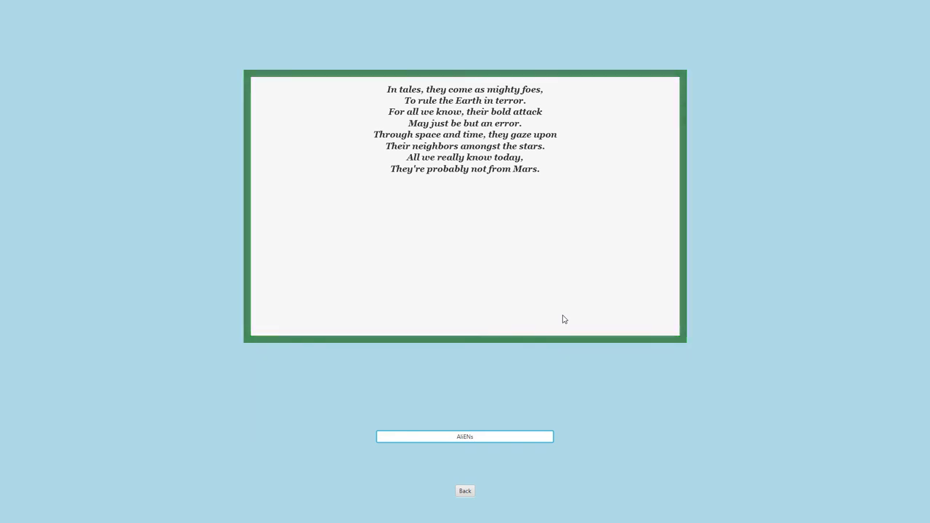
{"action": "left_click", "coordinate": [466, 490]}
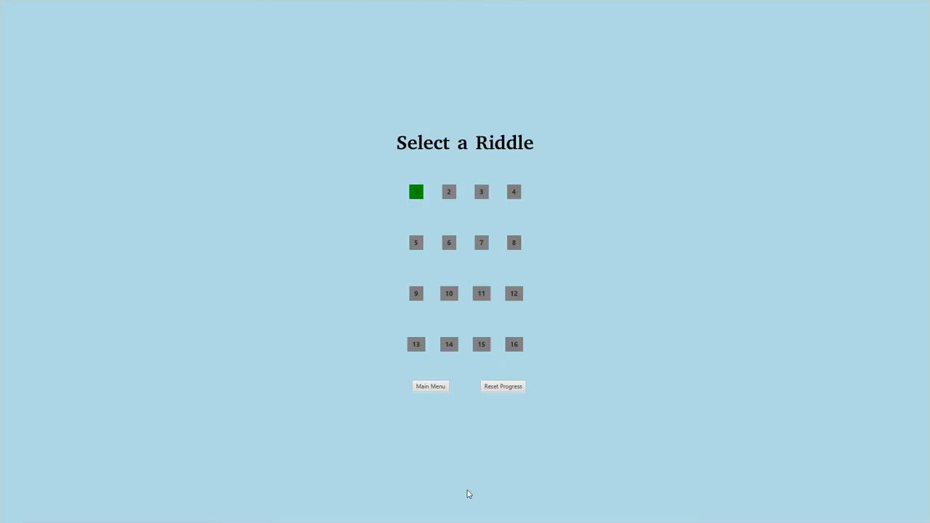
{"action": "mouse_move", "coordinate": [624, 292]}
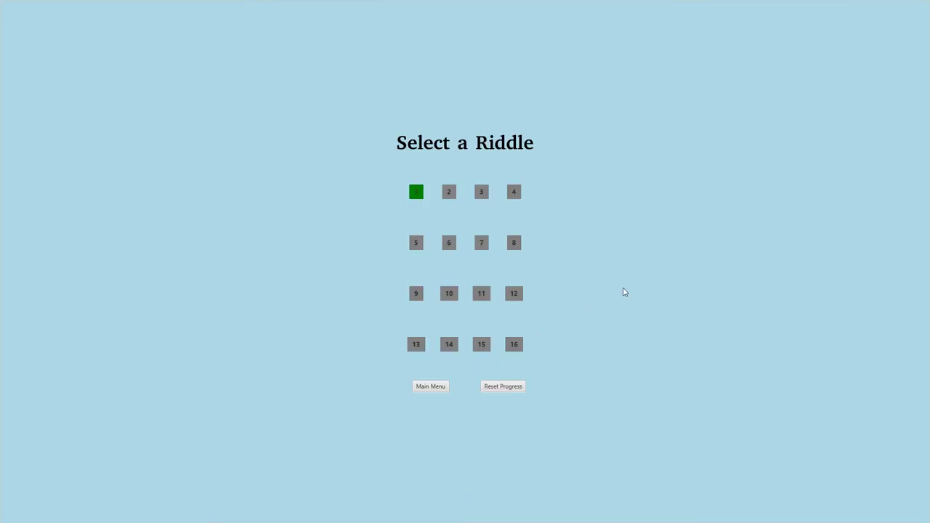
{"action": "mouse_move", "coordinate": [622, 296]}
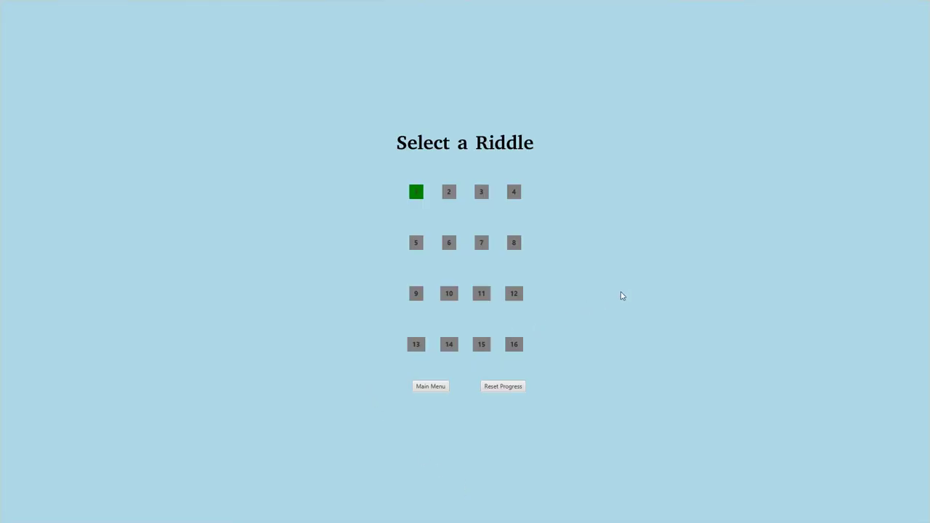
{"action": "mouse_move", "coordinate": [559, 308]}
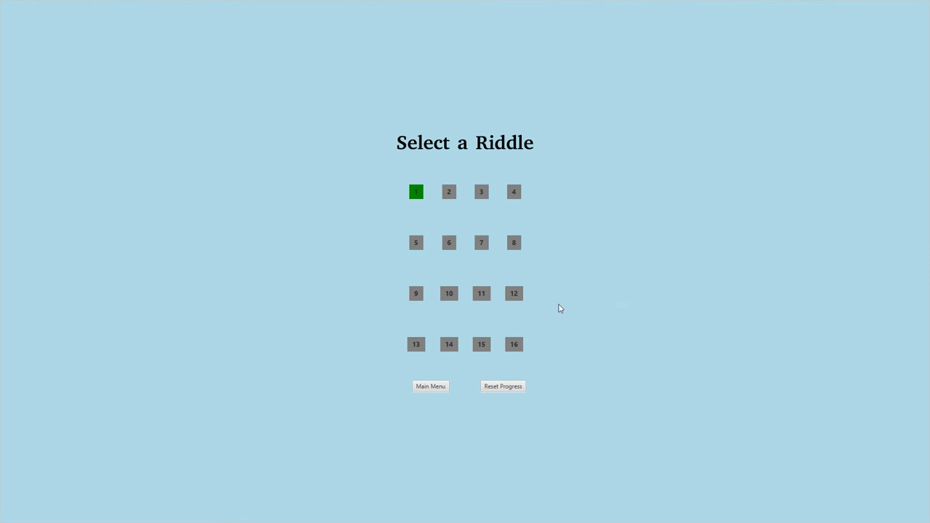
{"action": "mouse_move", "coordinate": [546, 195]}
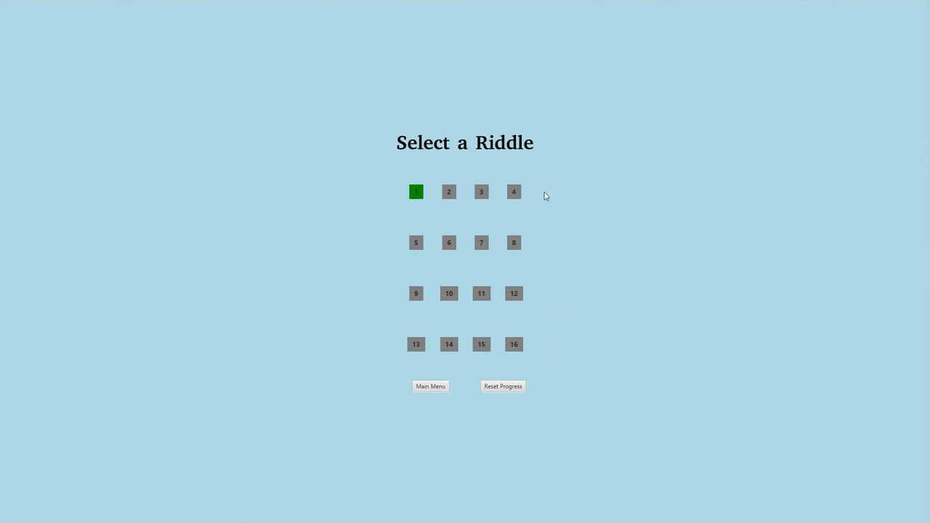
{"action": "mouse_move", "coordinate": [508, 401]}
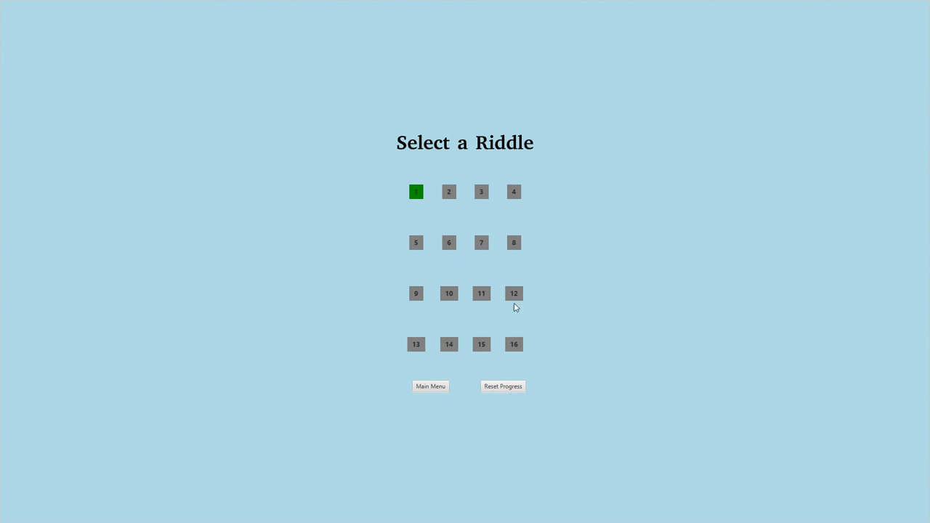
{"action": "left_click", "coordinate": [503, 386]}
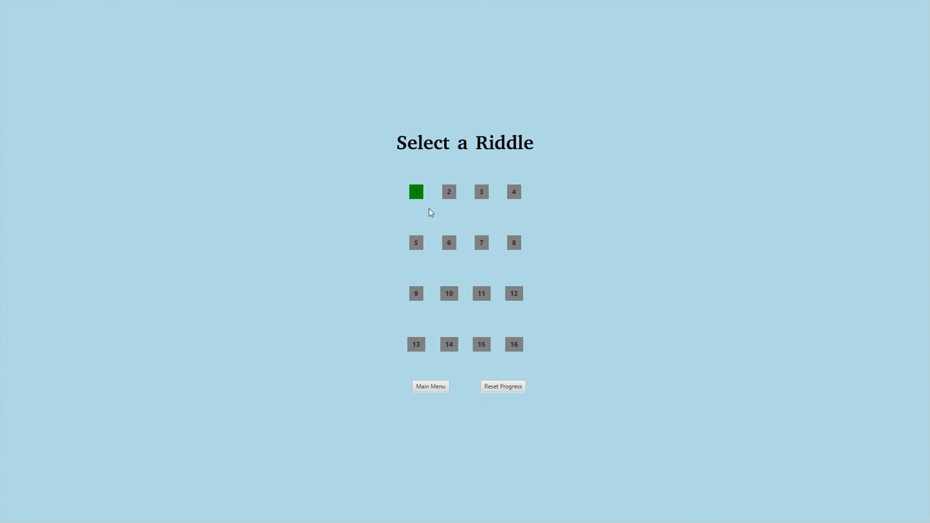
{"action": "mouse_move", "coordinate": [447, 472]}
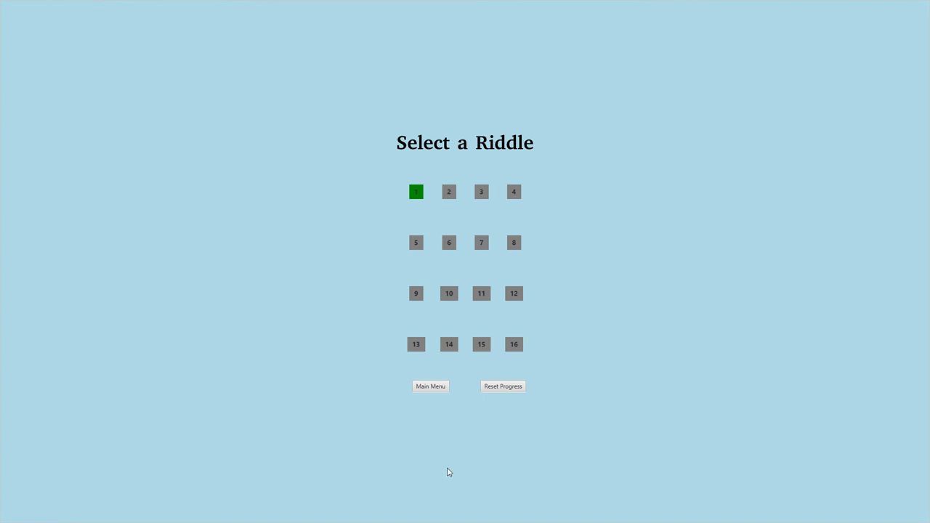
{"action": "mouse_move", "coordinate": [500, 418]}
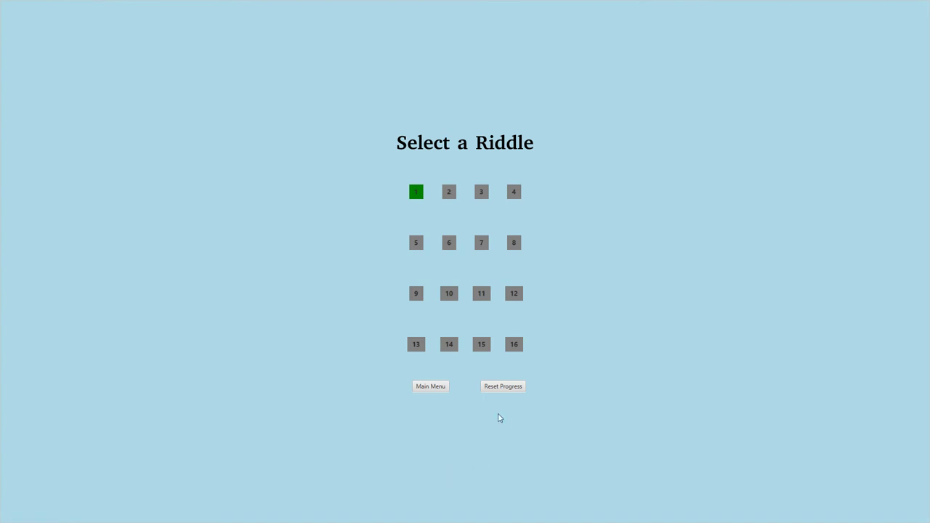
- Reset Progress so all sixteen riddle tiles return to grey
{"action": "left_click", "coordinate": [503, 386]}
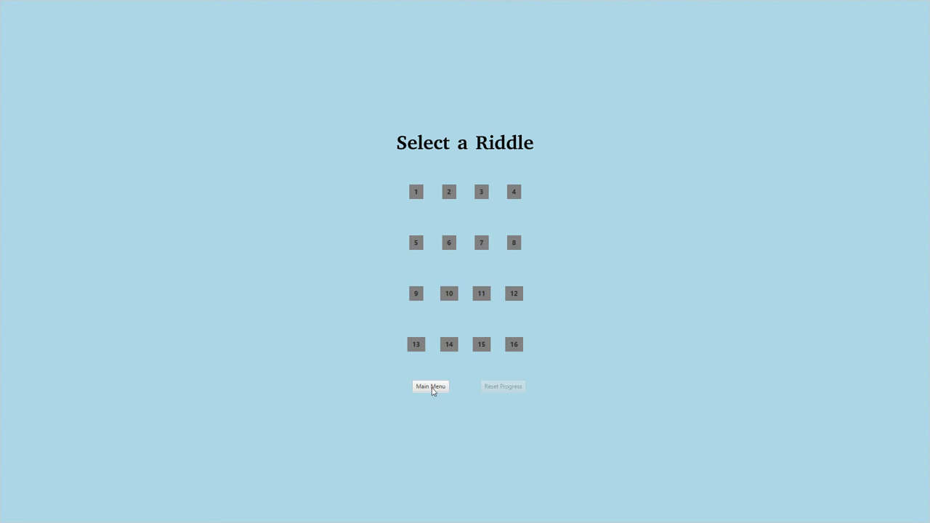